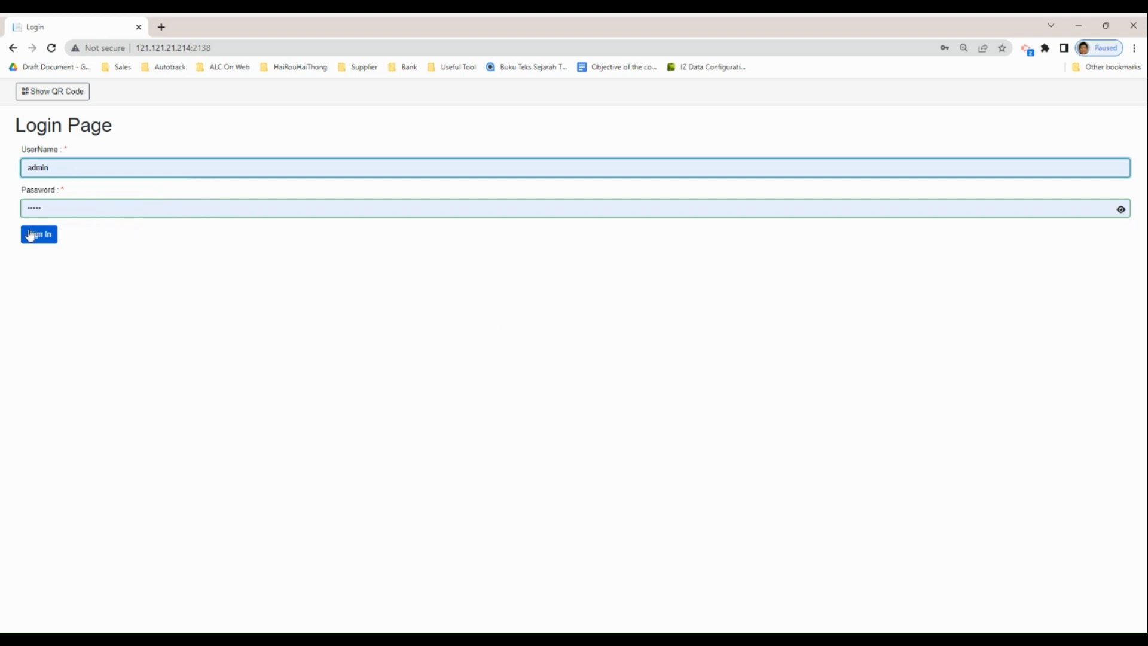
# Step: Sign in to the AGen server as admin and expand the Data app list
pyautogui.click(38, 235)
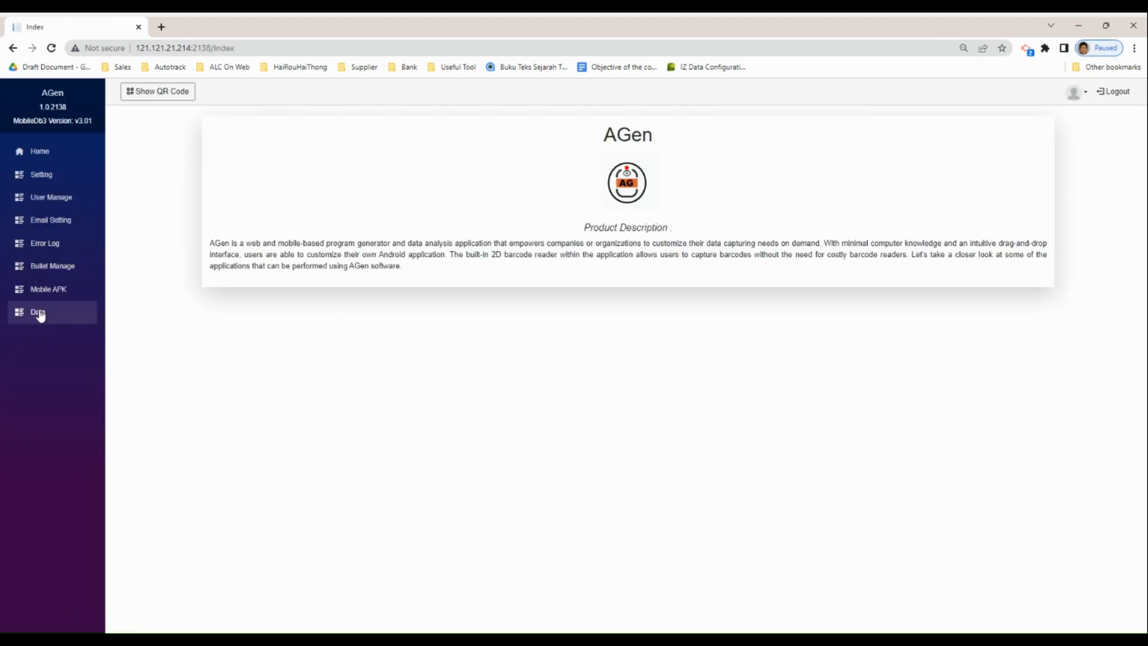
pyautogui.click(37, 311)
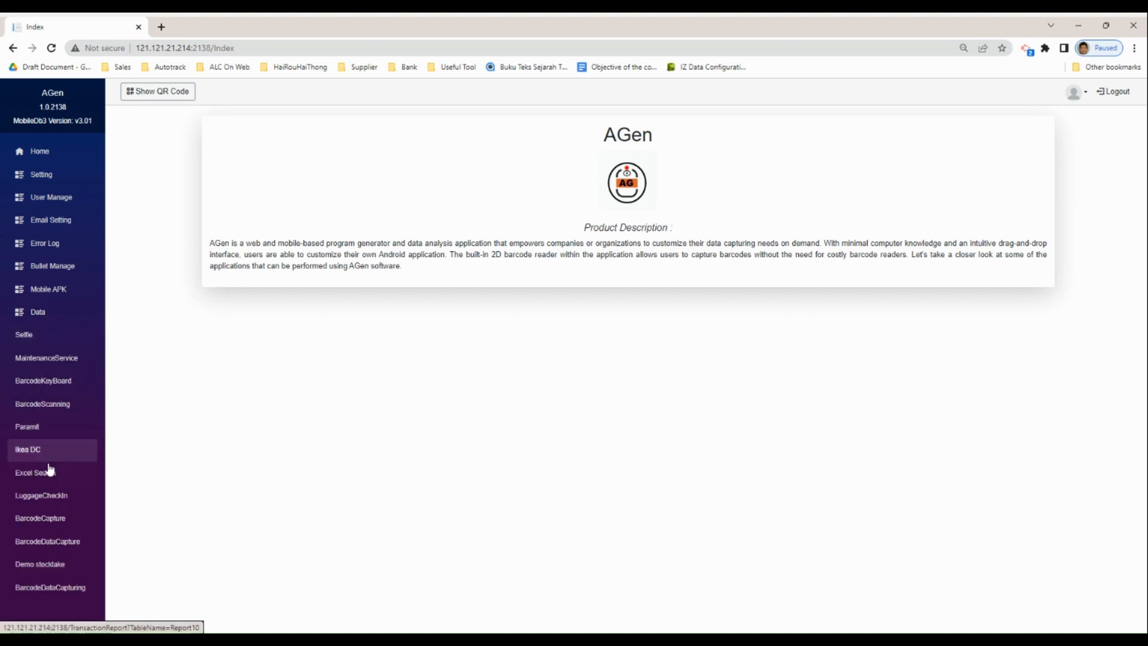
pyautogui.moveTo(36, 472)
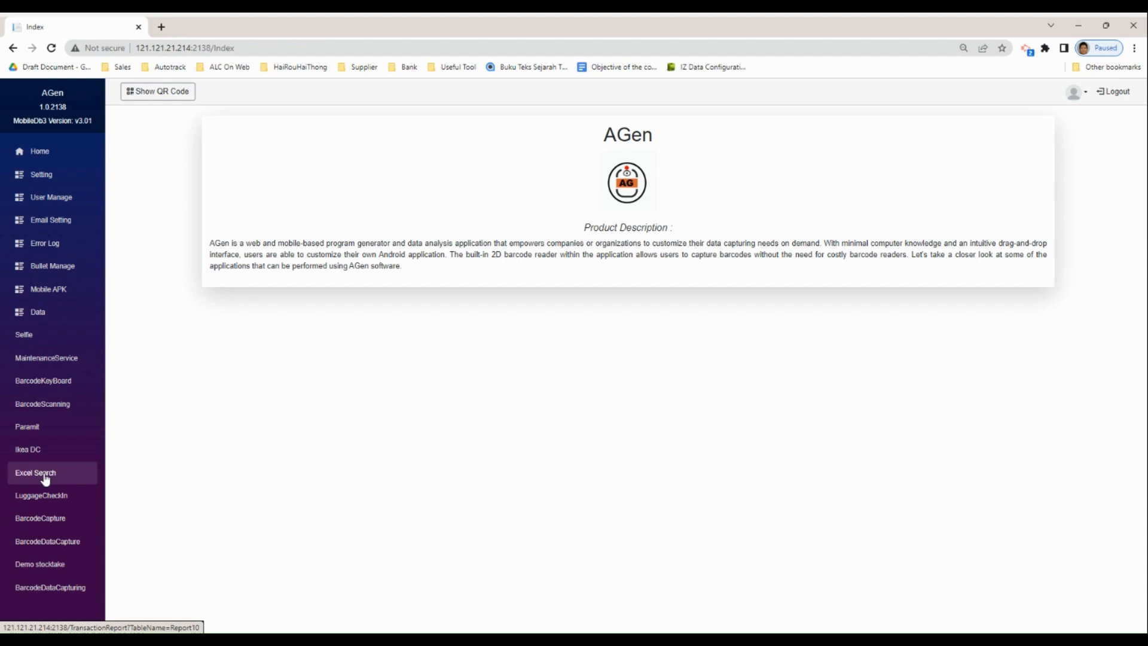
# Step: Open the Excel Search report and page through its 80 entries
pyautogui.click(36, 473)
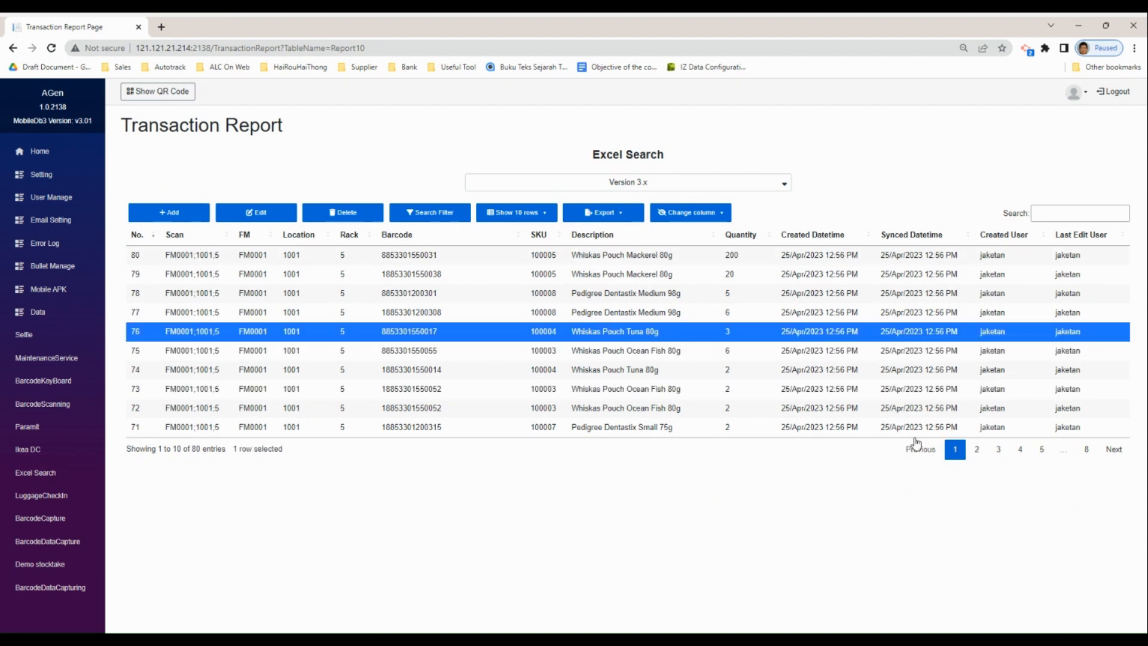
pyautogui.click(1020, 449)
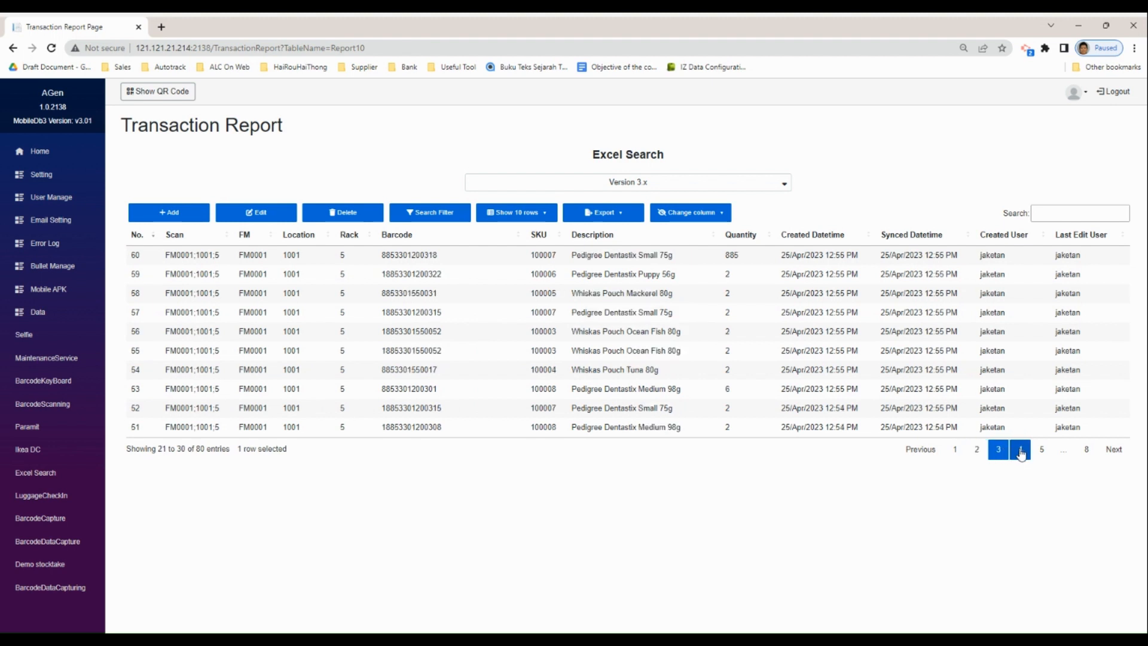
pyautogui.click(1021, 450)
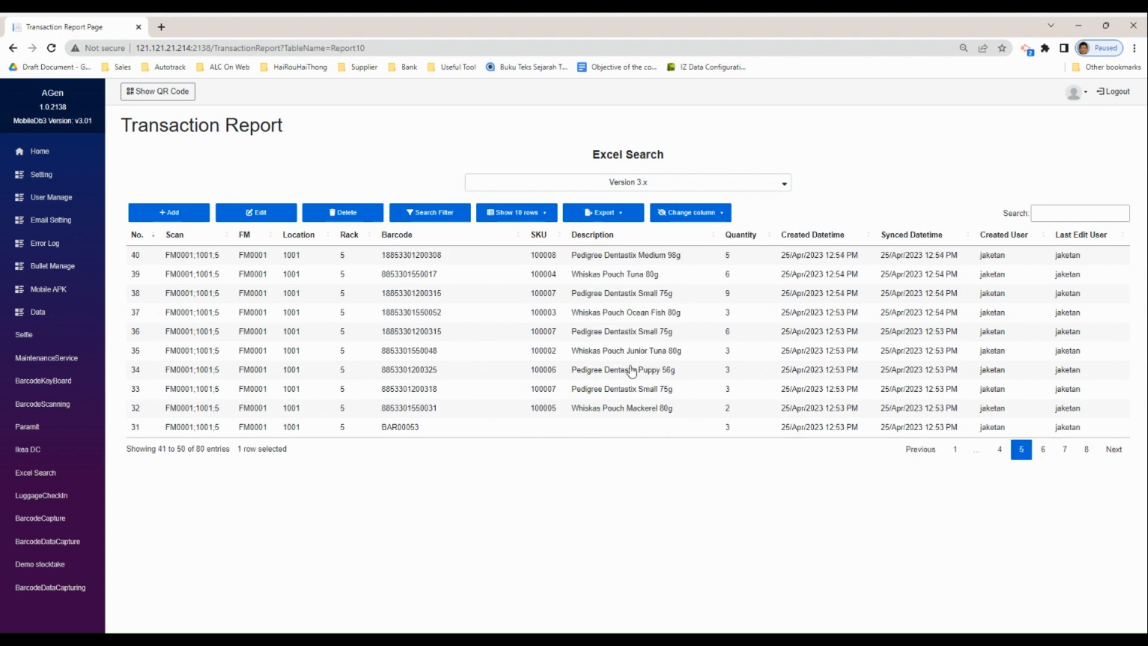
pyautogui.click(626, 312)
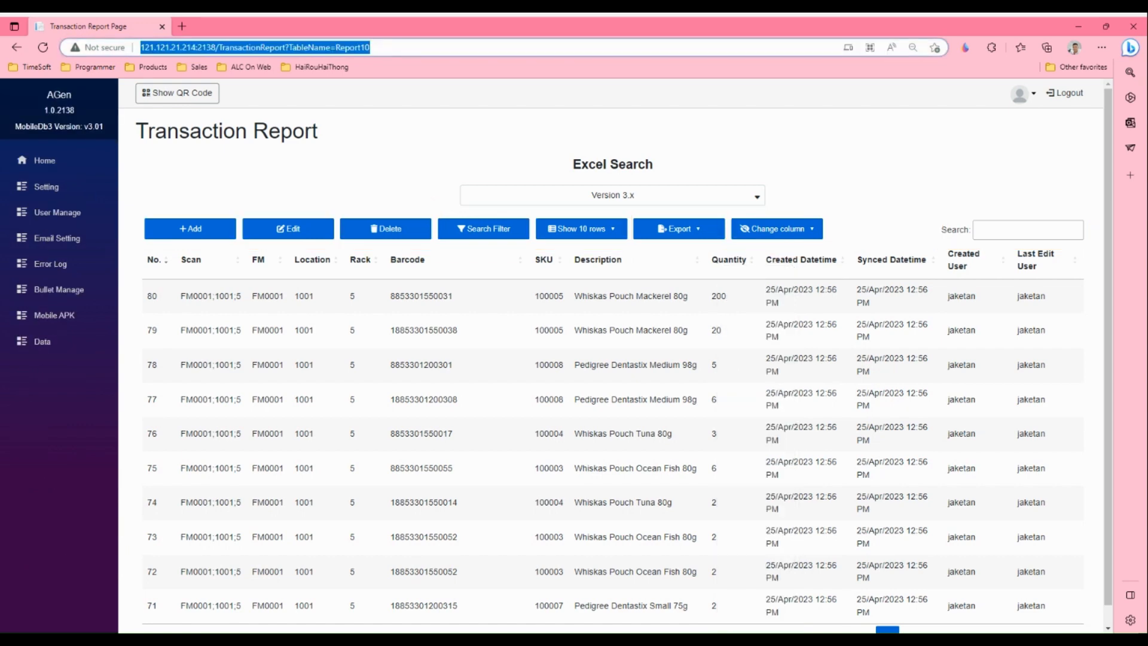
# Step: Add record 81 with FM0001, location 1001, rack 7 and quantity 4
pyautogui.click(190, 229)
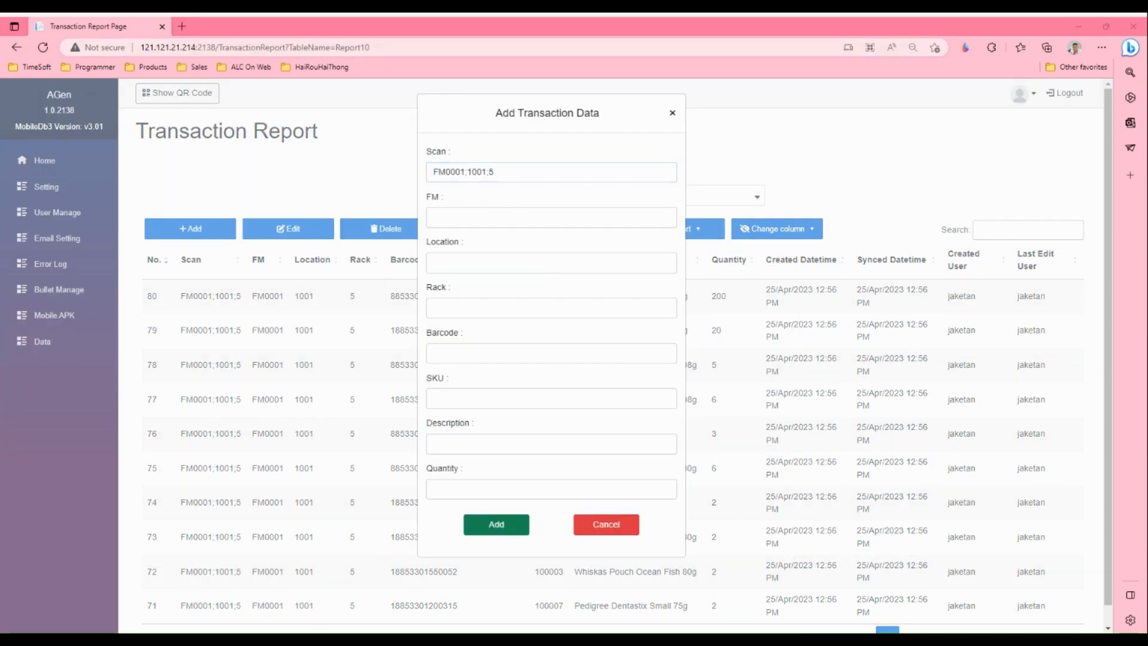
pyautogui.write('FM0001')
pyautogui.write('1001')
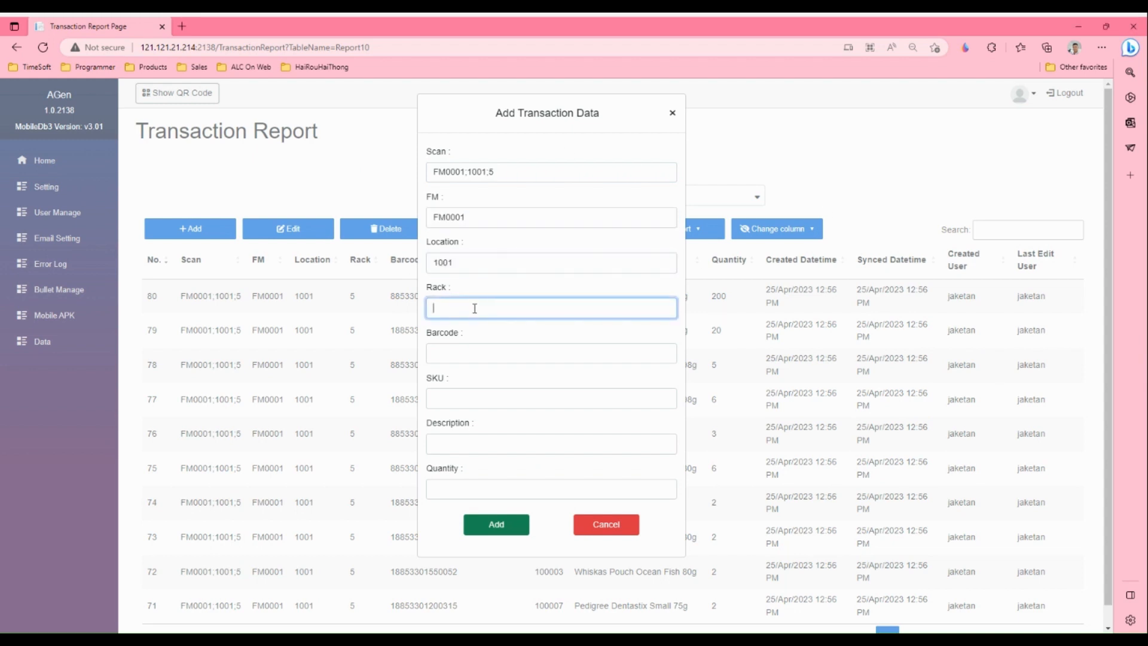
pyautogui.click(496, 524)
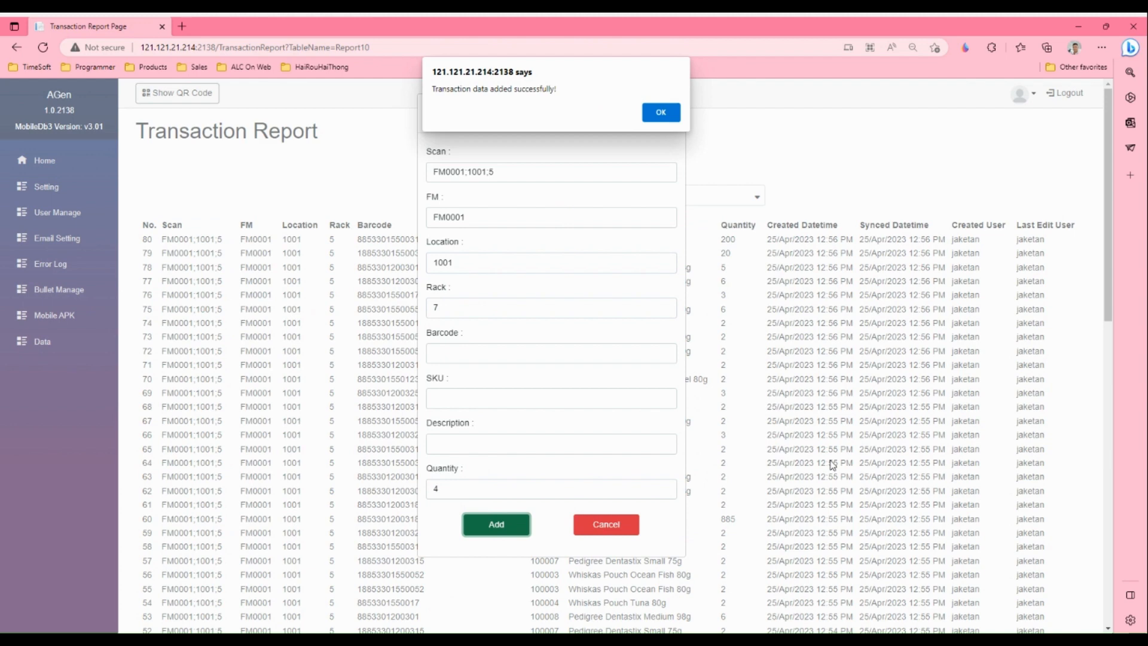
pyautogui.click(658, 112)
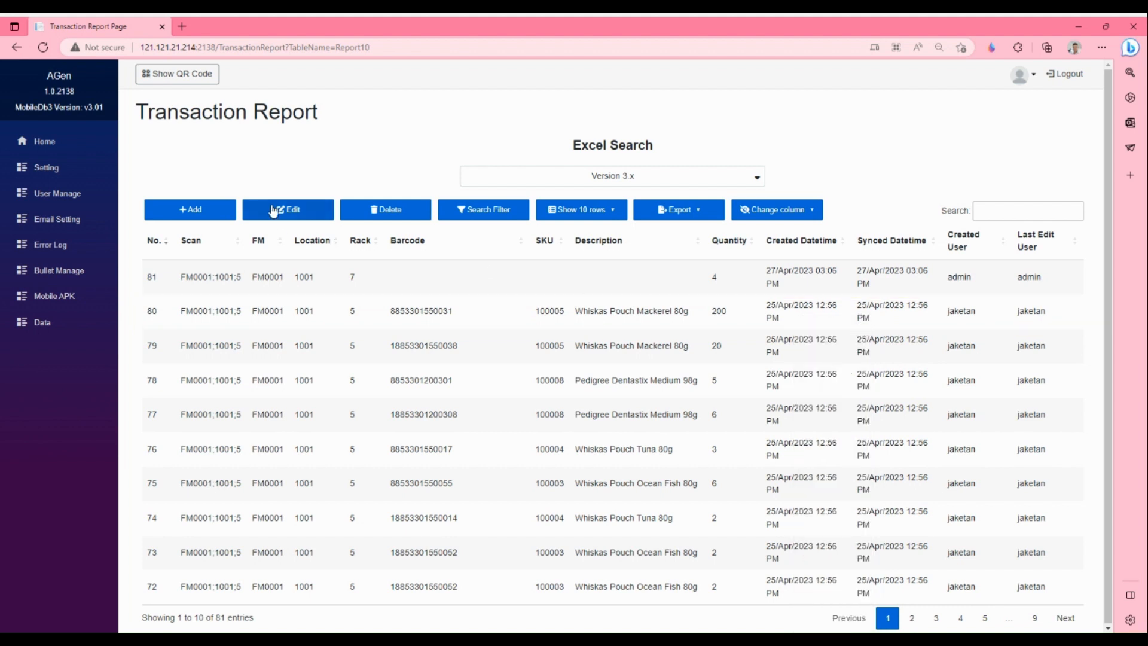
# Step: Edit record 80, Whiskas Pouch Mackerel 80g, moving it to rack 7
pyautogui.click(288, 209)
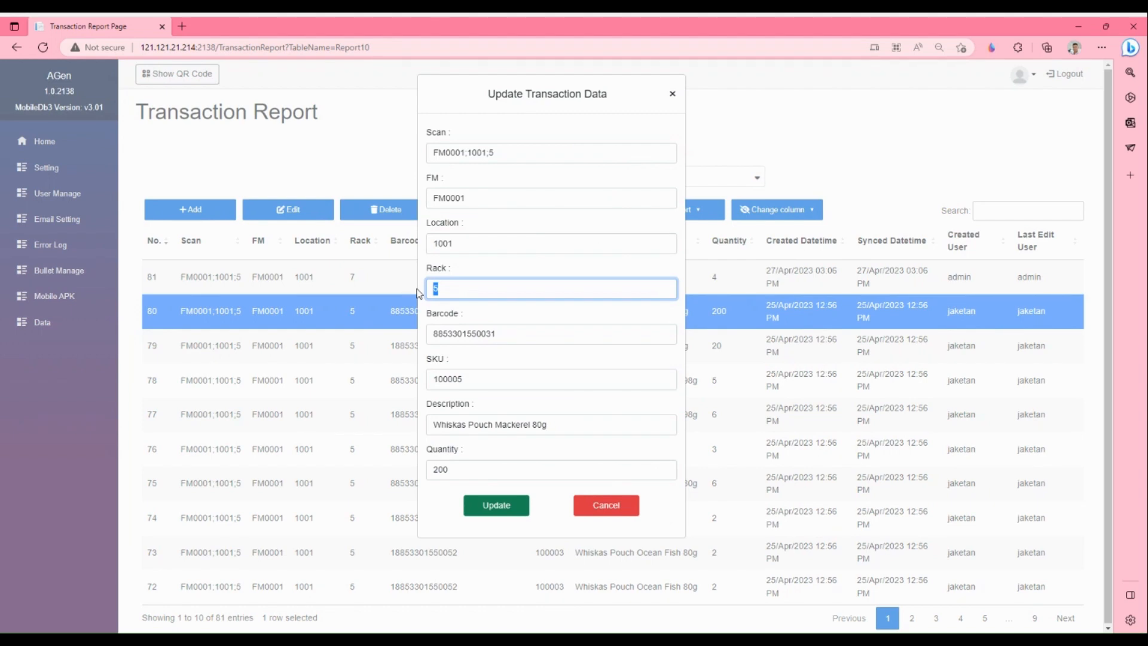
pyautogui.click(495, 505)
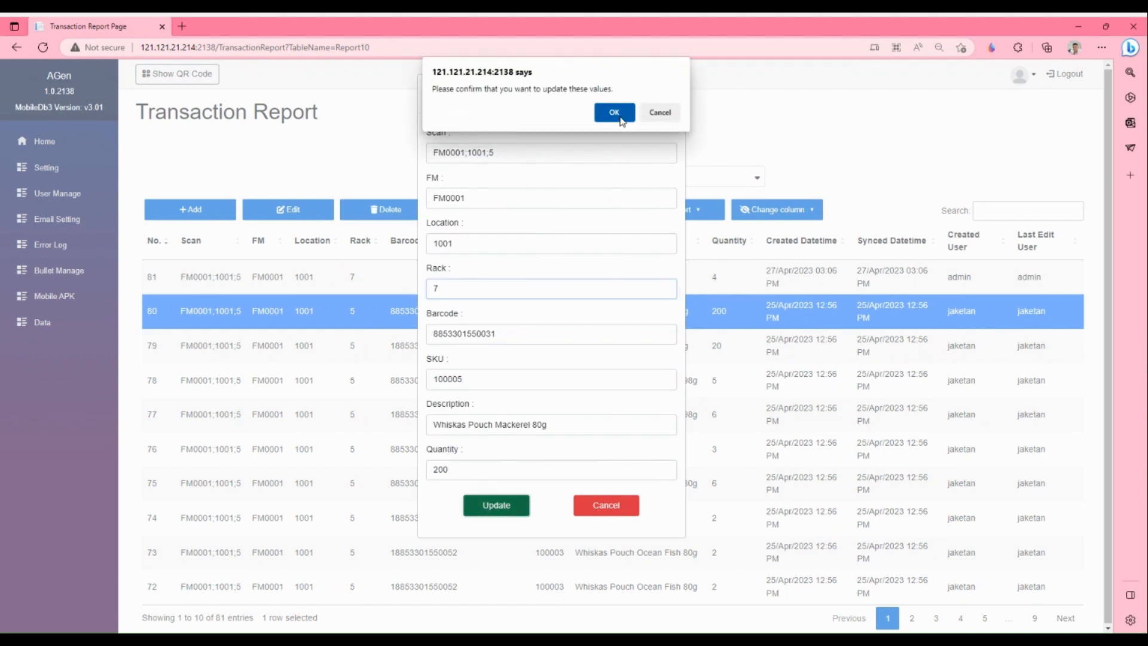
pyautogui.click(614, 112)
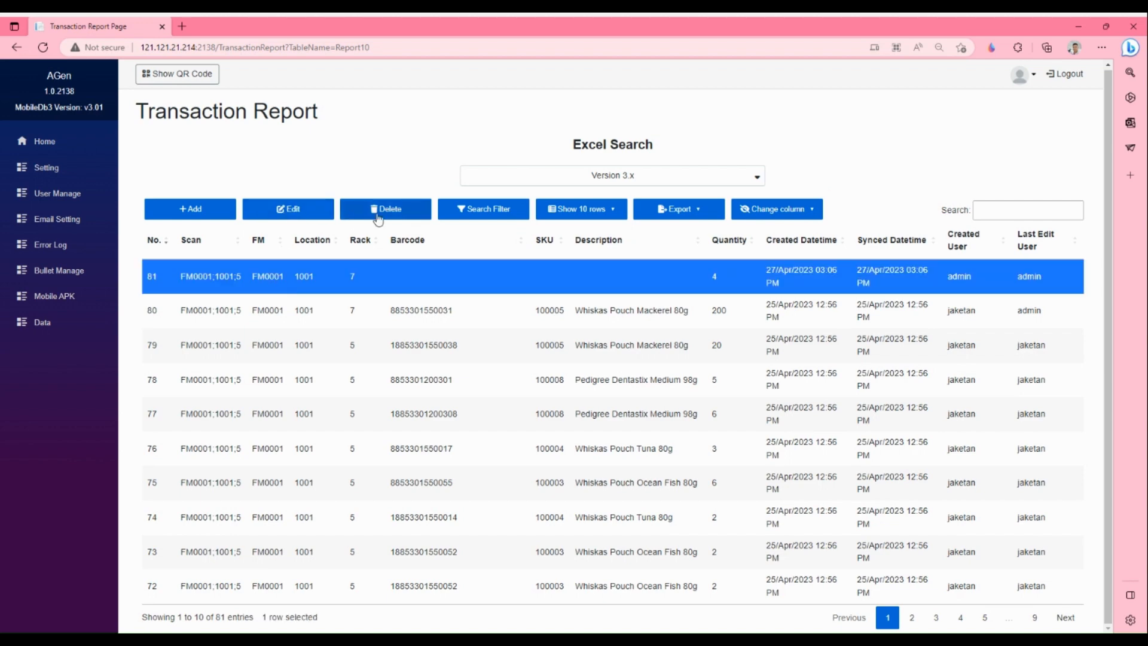
# Step: Delete record 81 and dismiss the success message
pyautogui.click(386, 209)
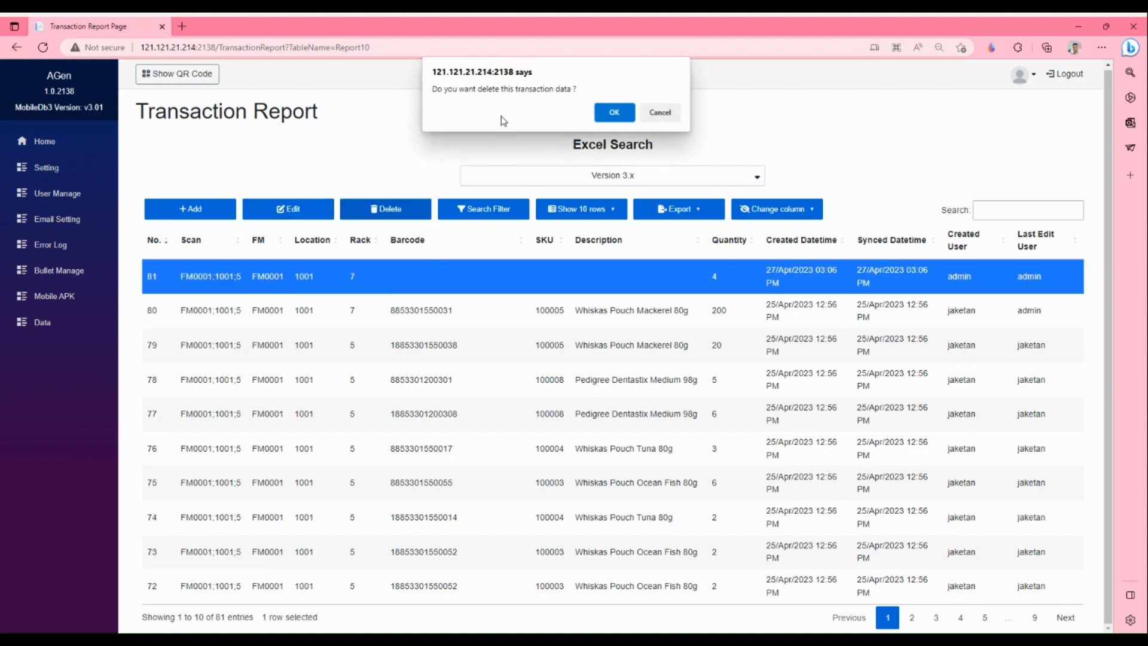
pyautogui.click(613, 112)
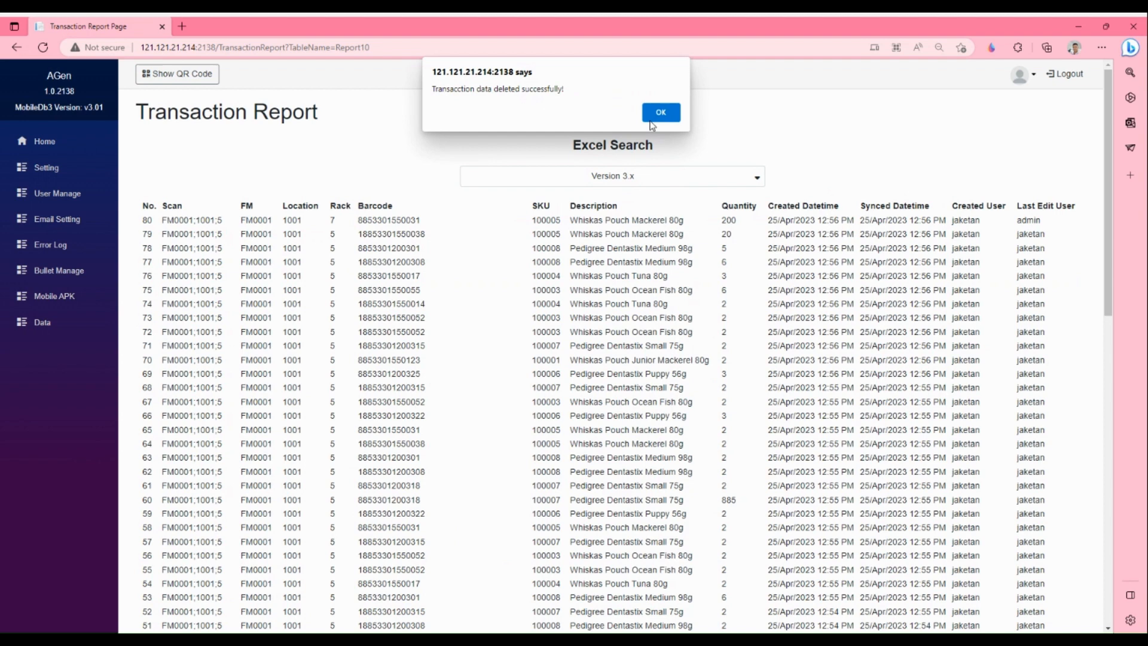
pyautogui.click(659, 111)
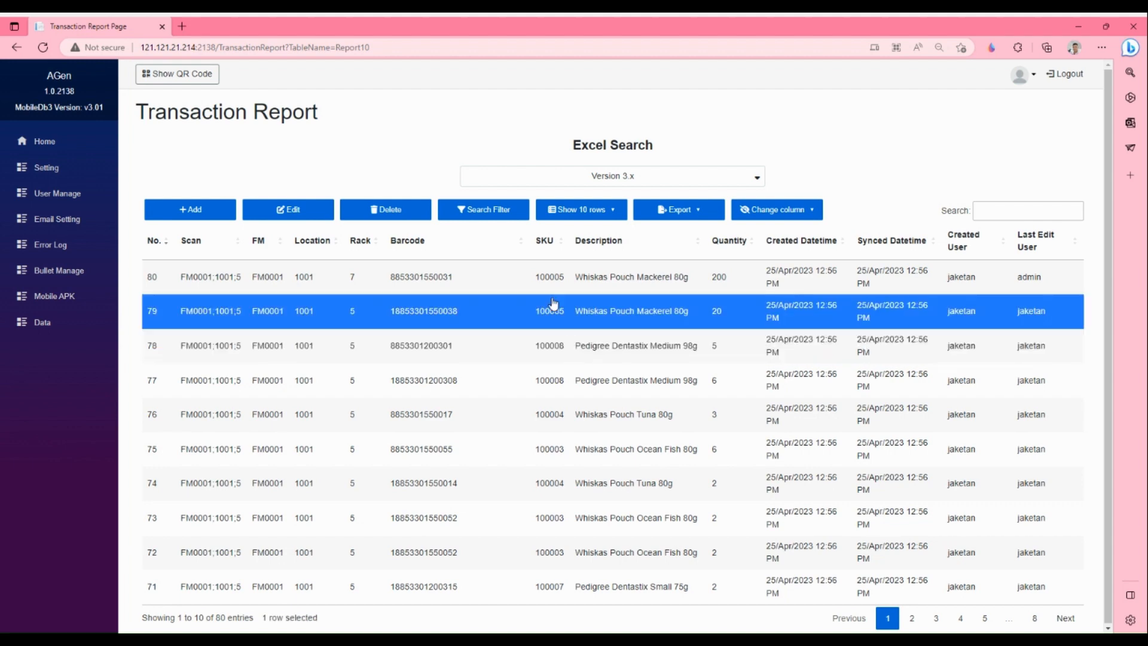
# Step: Search for 'Pouch Tuna 80g 3 1001;5', leaving 7 matching entries
pyautogui.click(482, 209)
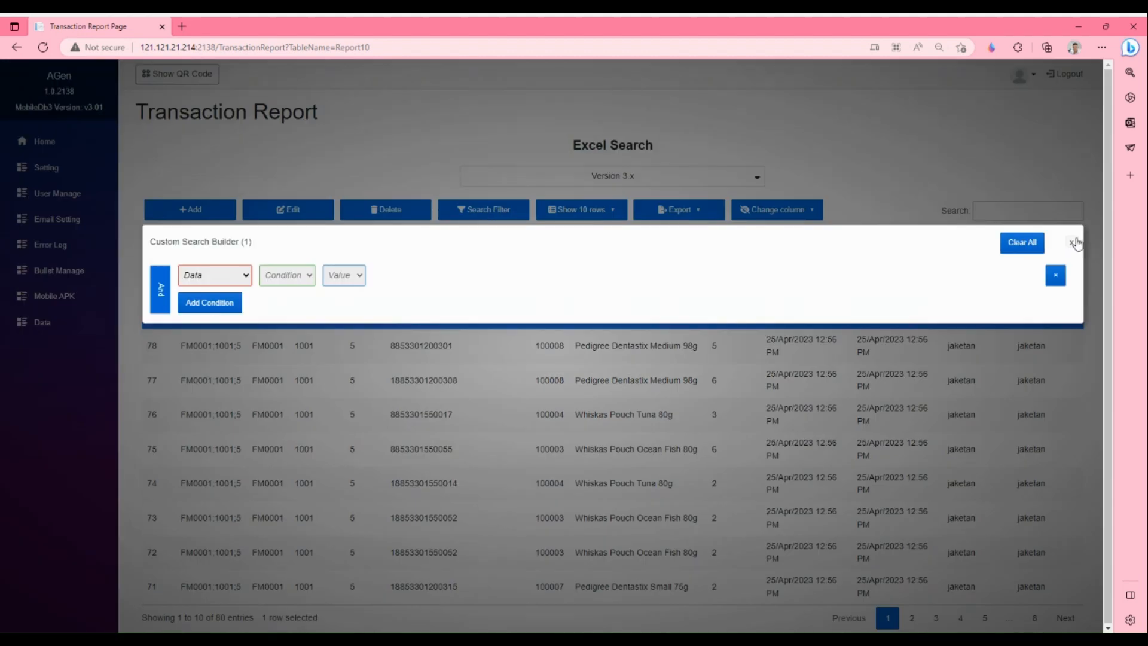
pyautogui.click(1073, 242)
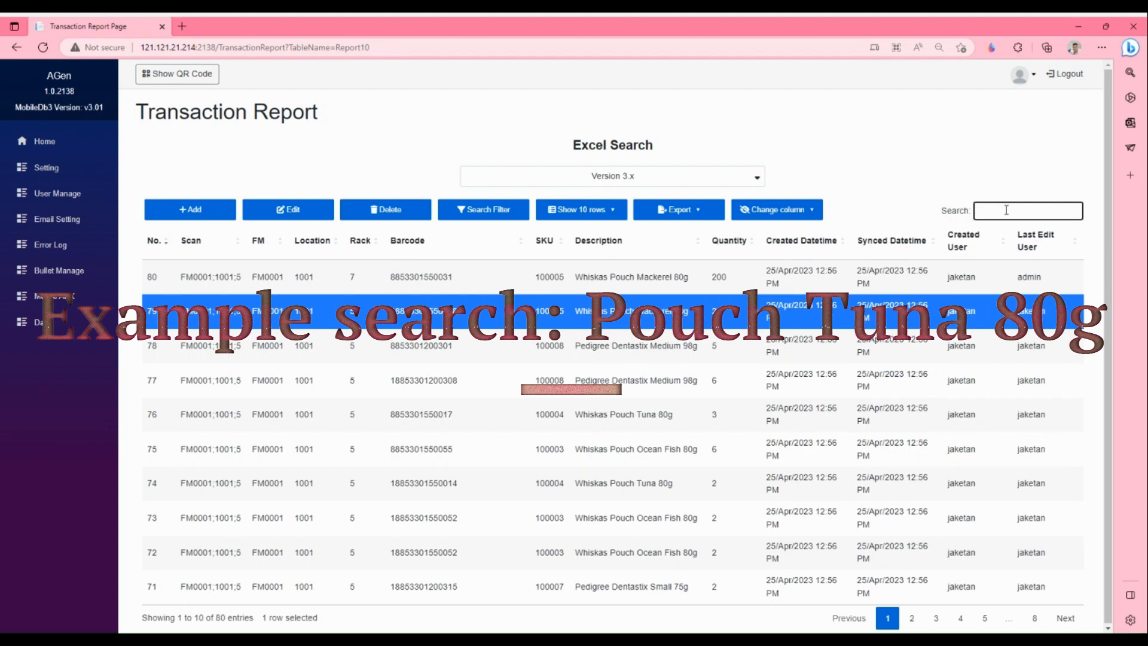
pyautogui.write('Pouch Tuna 80g')
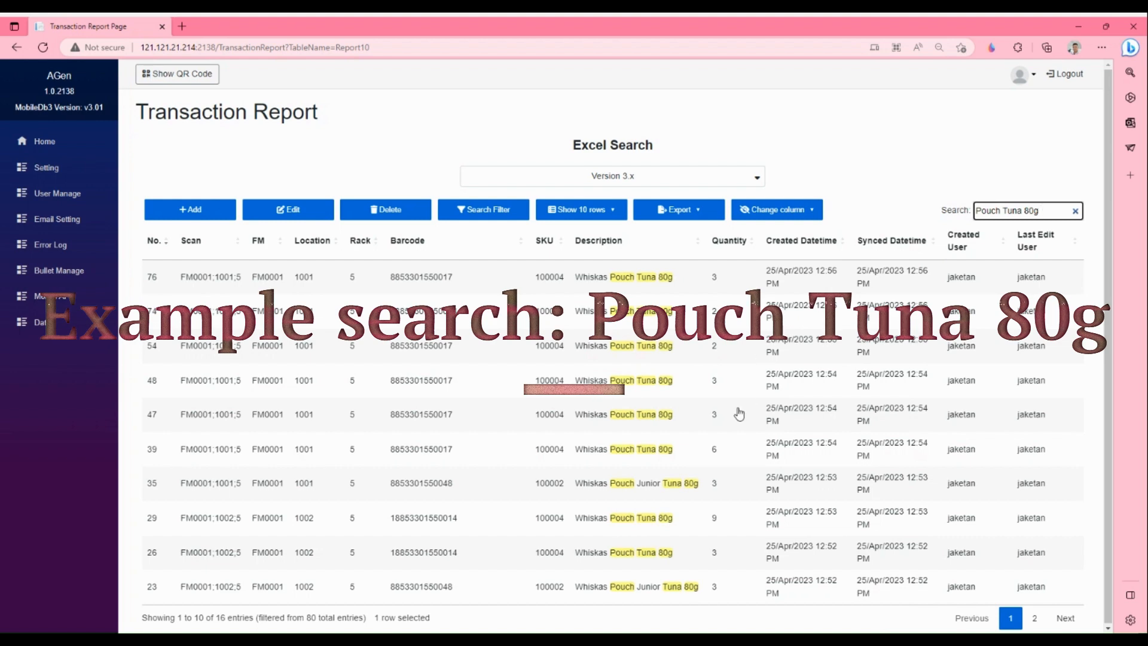
pyautogui.write('3')
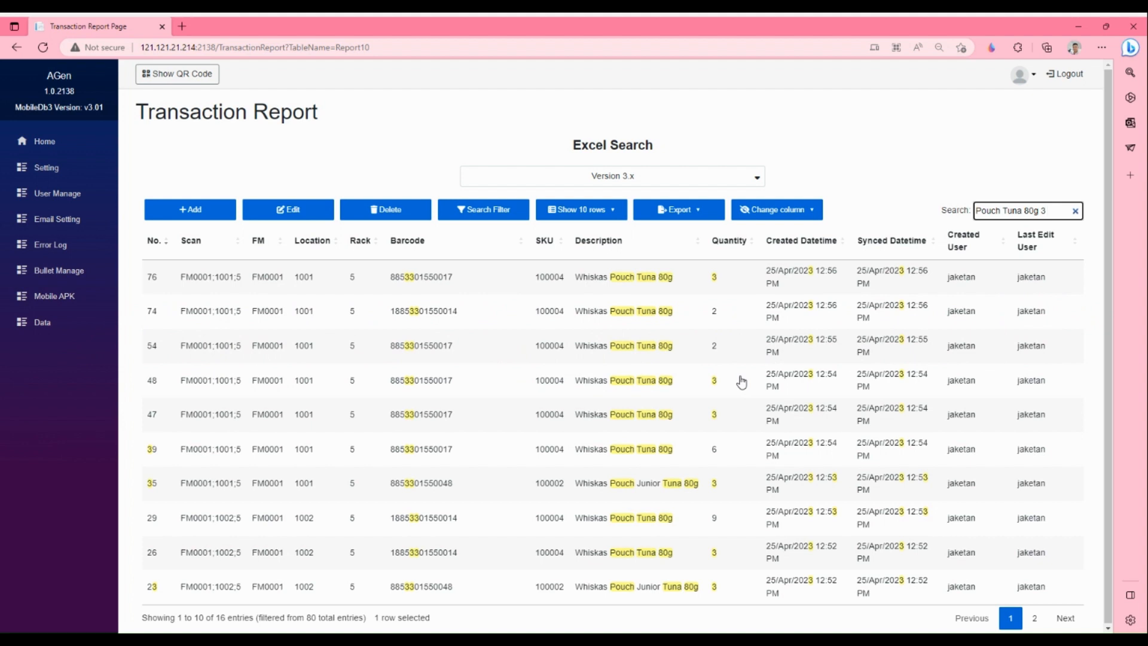
pyautogui.write('1001;5')
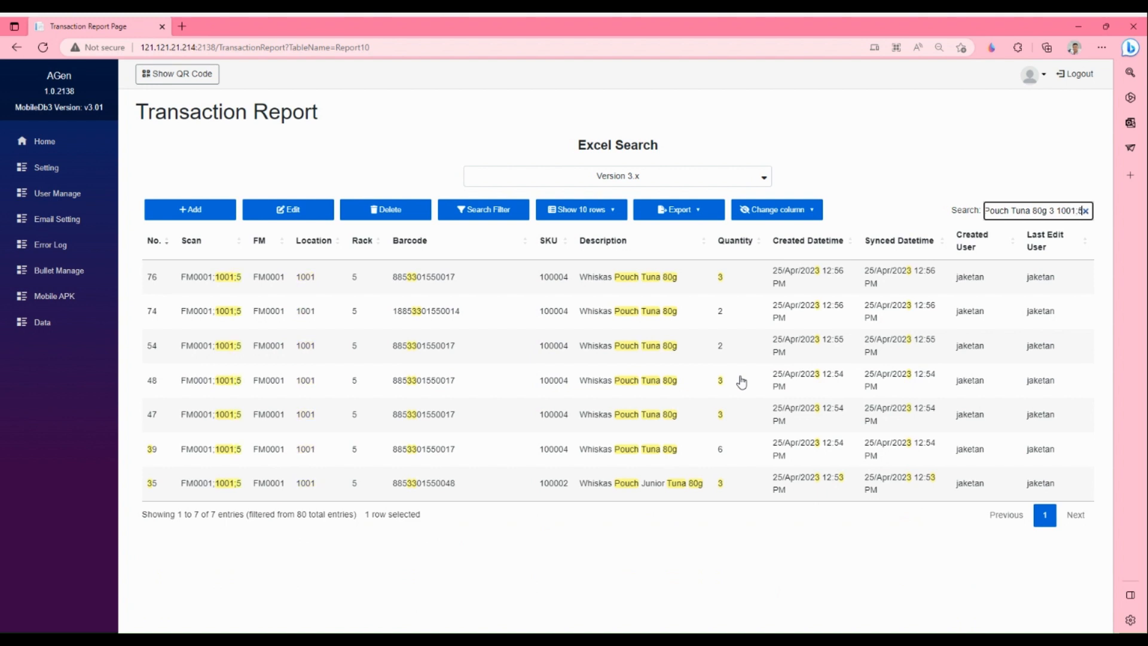
pyautogui.moveTo(394, 310)
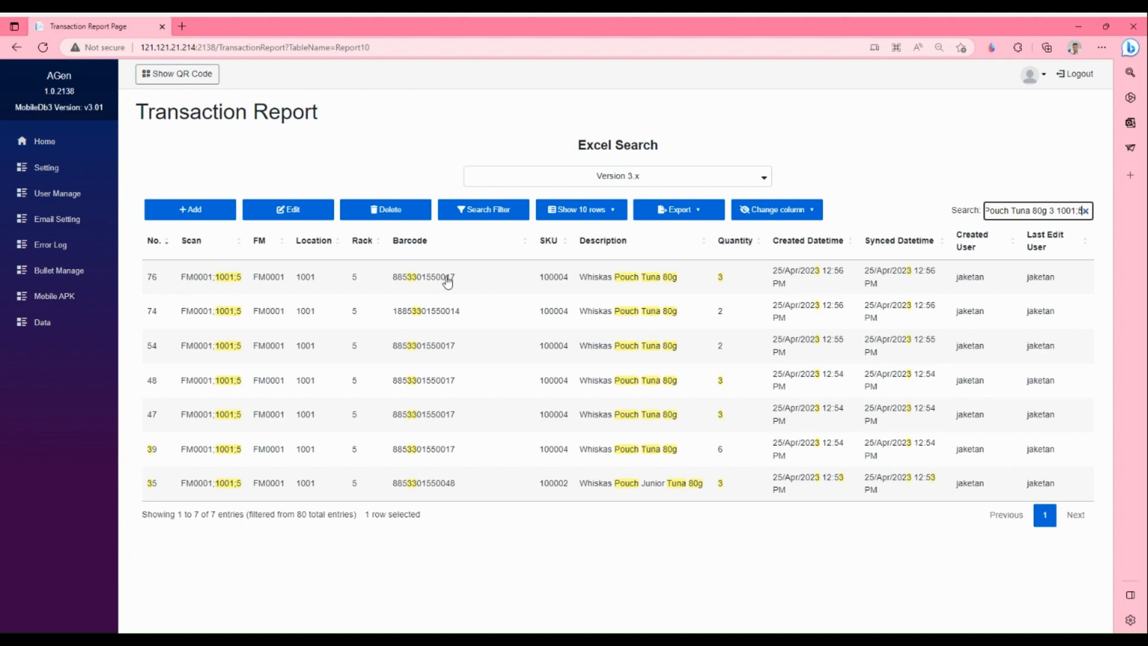
# Step: Clear the search and scroll through all 80 entries on one page
pyautogui.click(1086, 212)
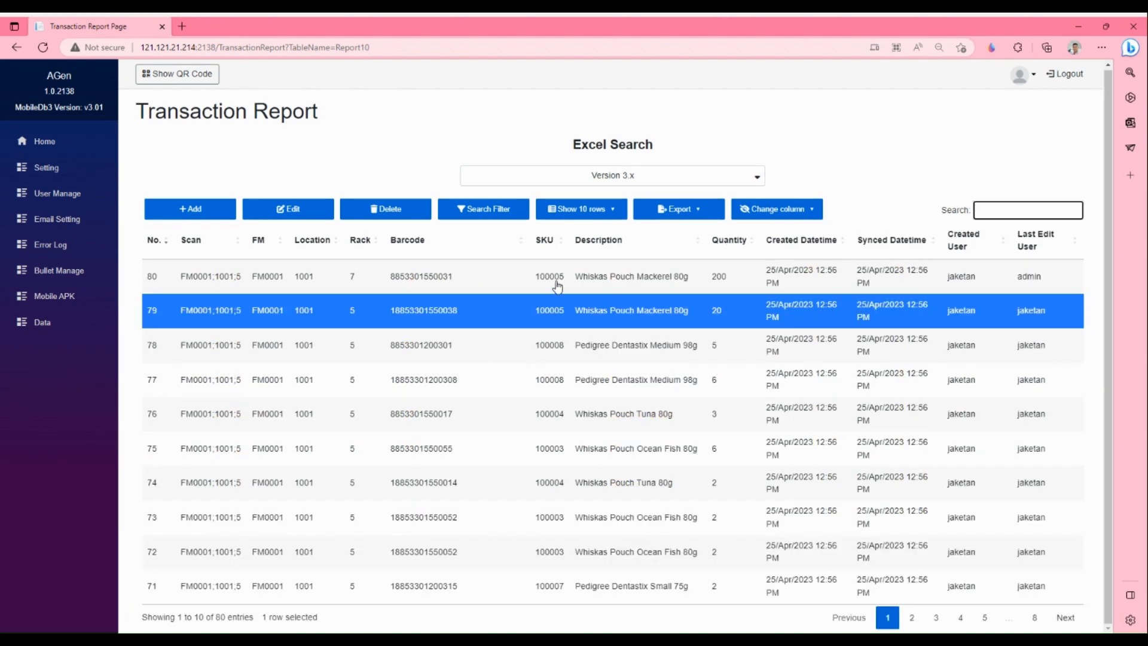
pyautogui.scroll(-3)
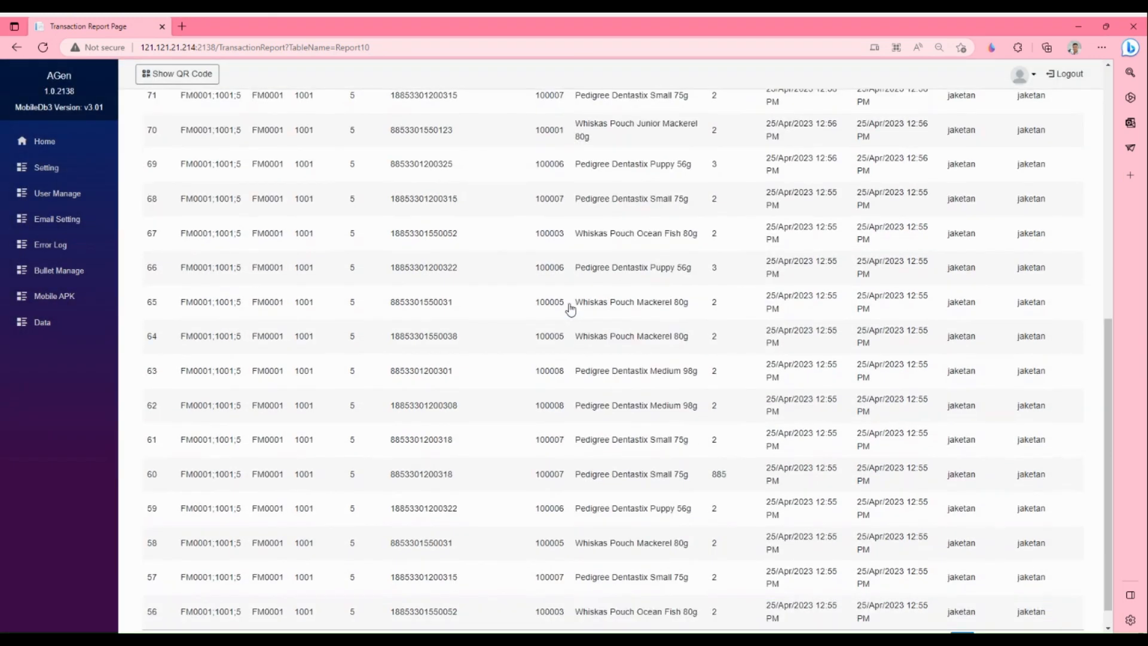
pyautogui.scroll(3)
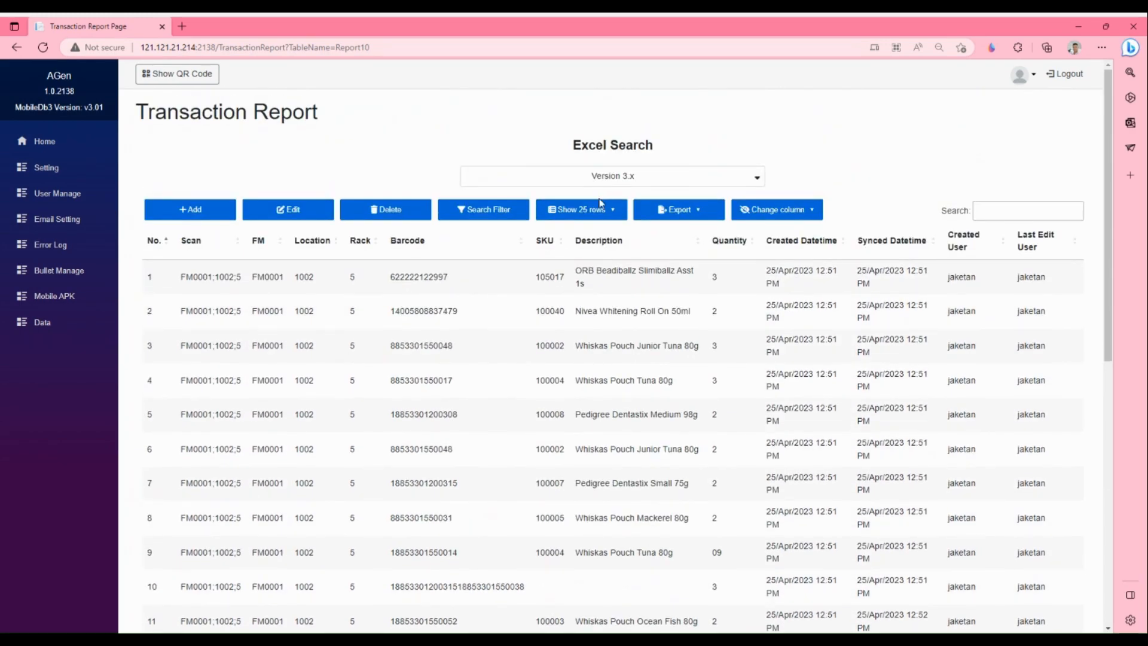
pyautogui.scroll(-3)
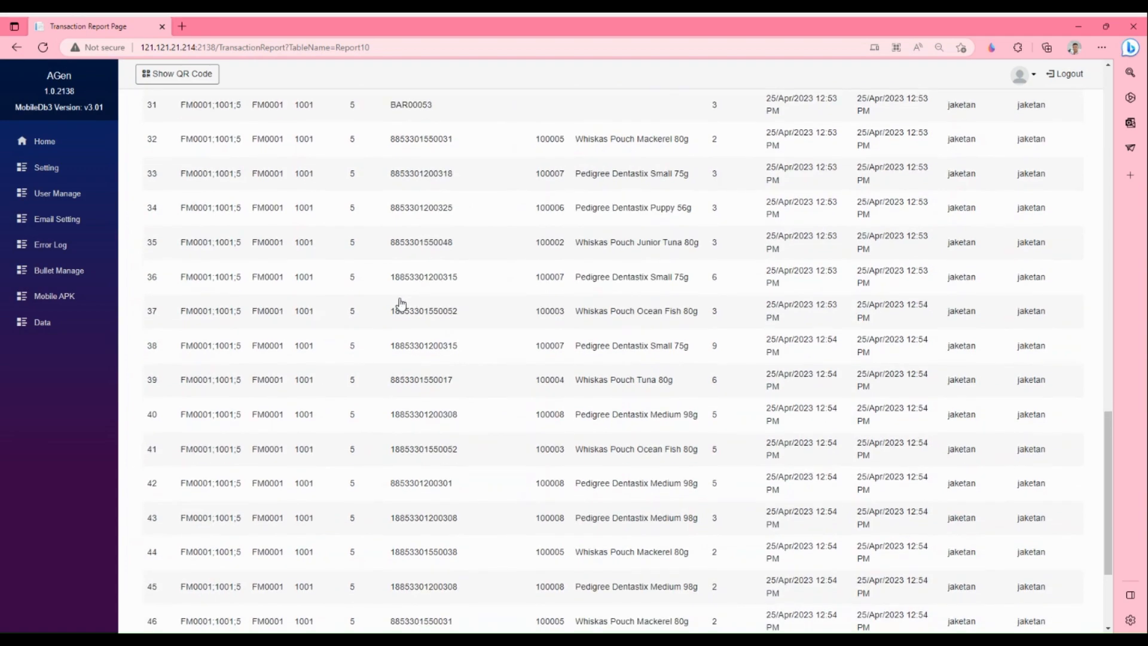
pyautogui.scroll(3)
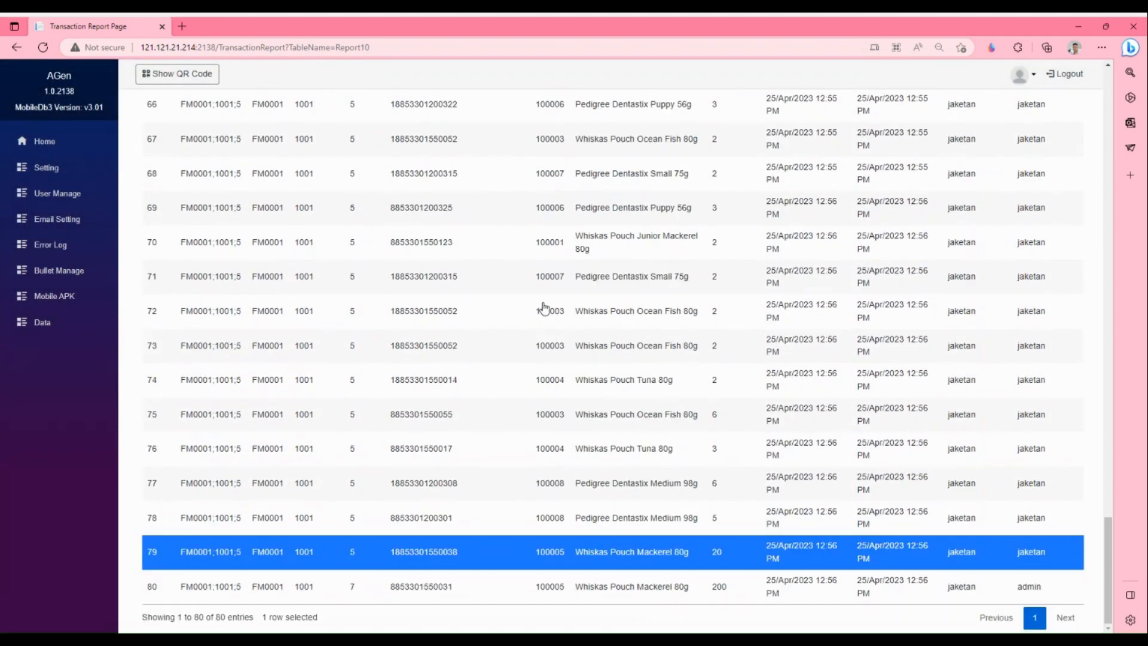
pyautogui.scroll(3)
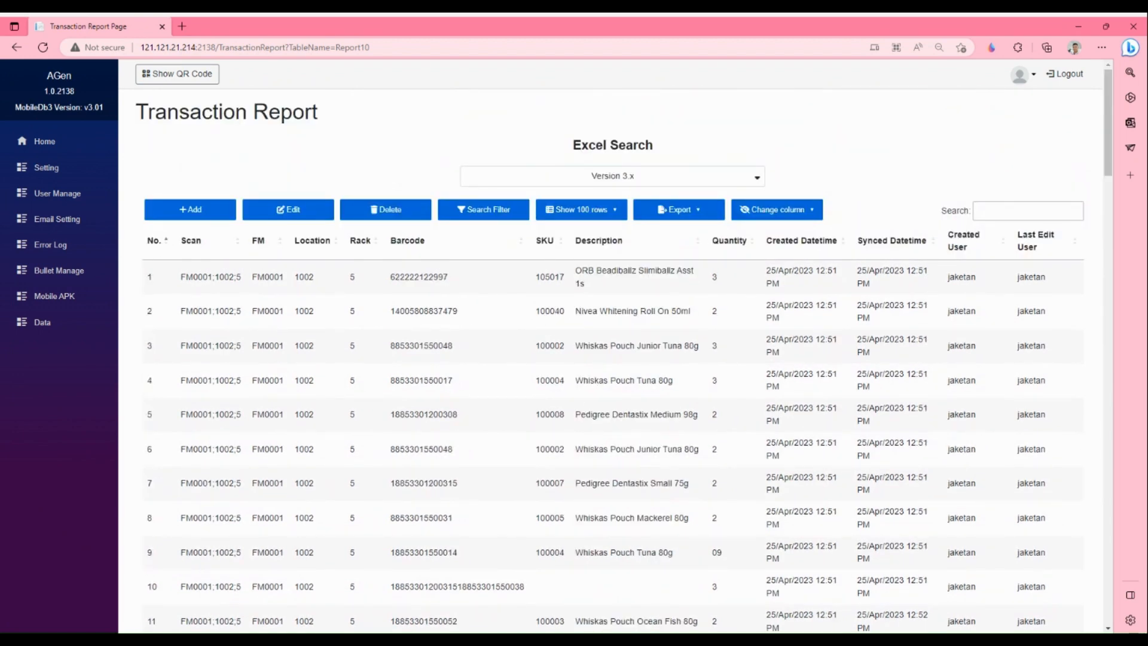
# Step: Request a print titled ReportStock and allow pop-ups for the site
pyautogui.click(581, 209)
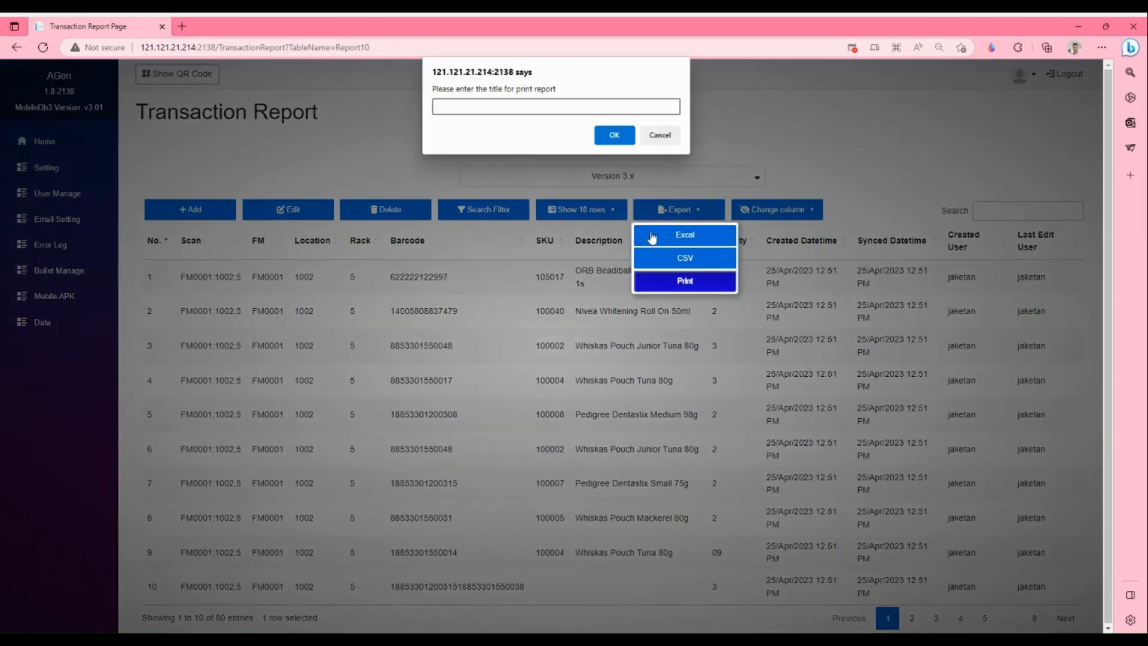
pyautogui.write('ReportStock')
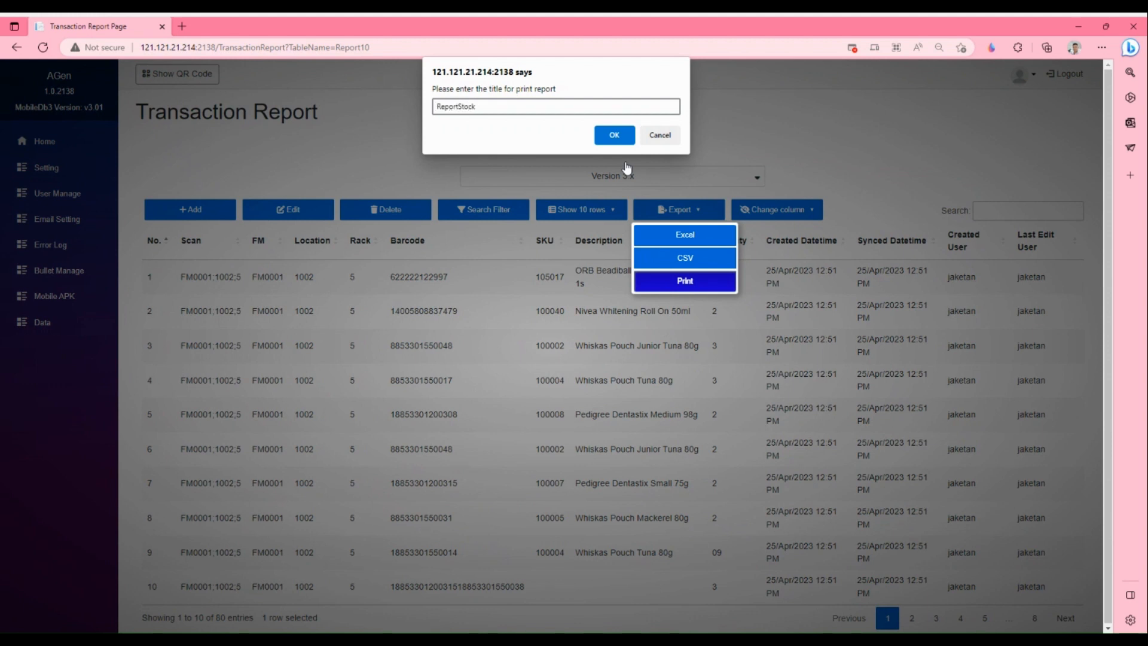
pyautogui.click(614, 136)
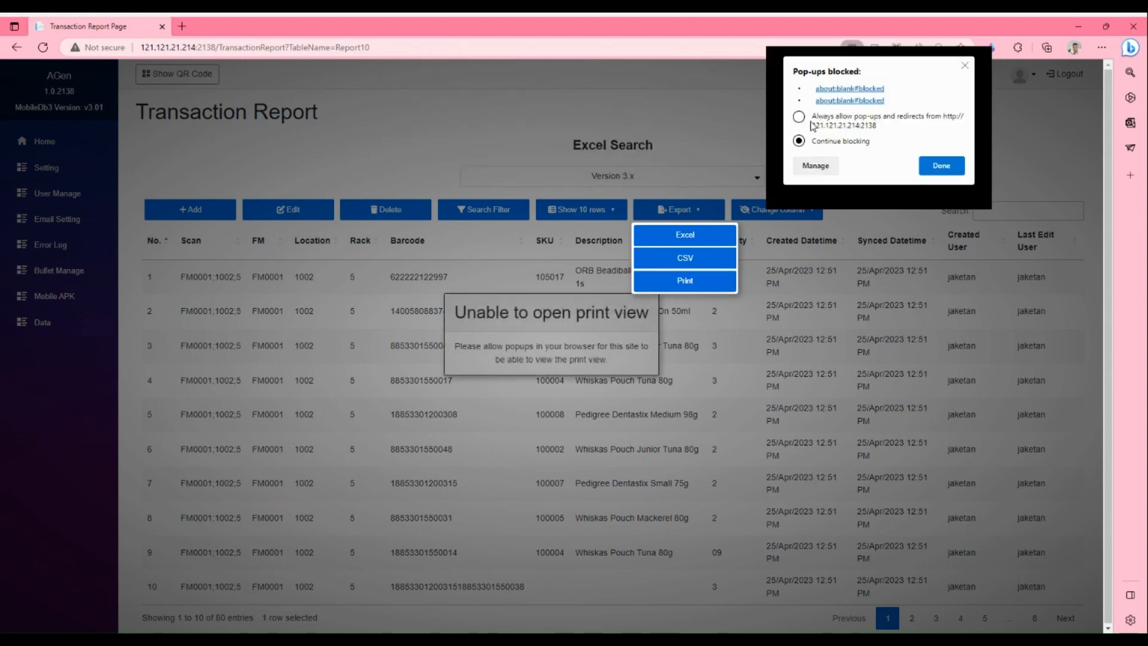
pyautogui.click(941, 166)
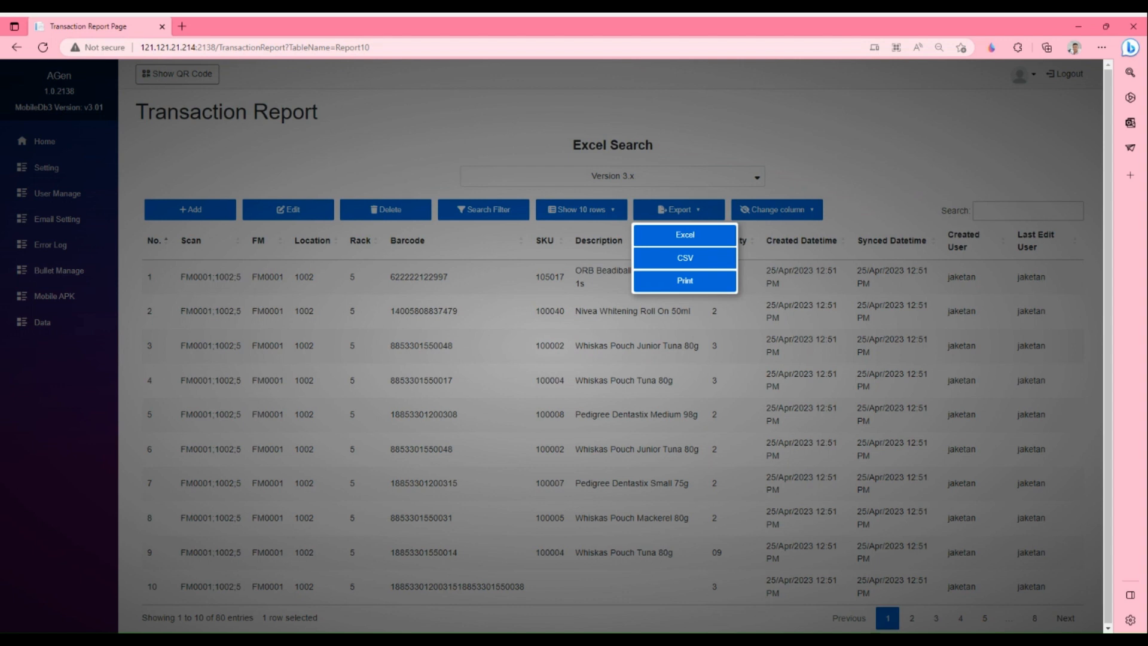
# Step: Reopen the ReportStock print view, check printers, then cancel printing
pyautogui.click(684, 280)
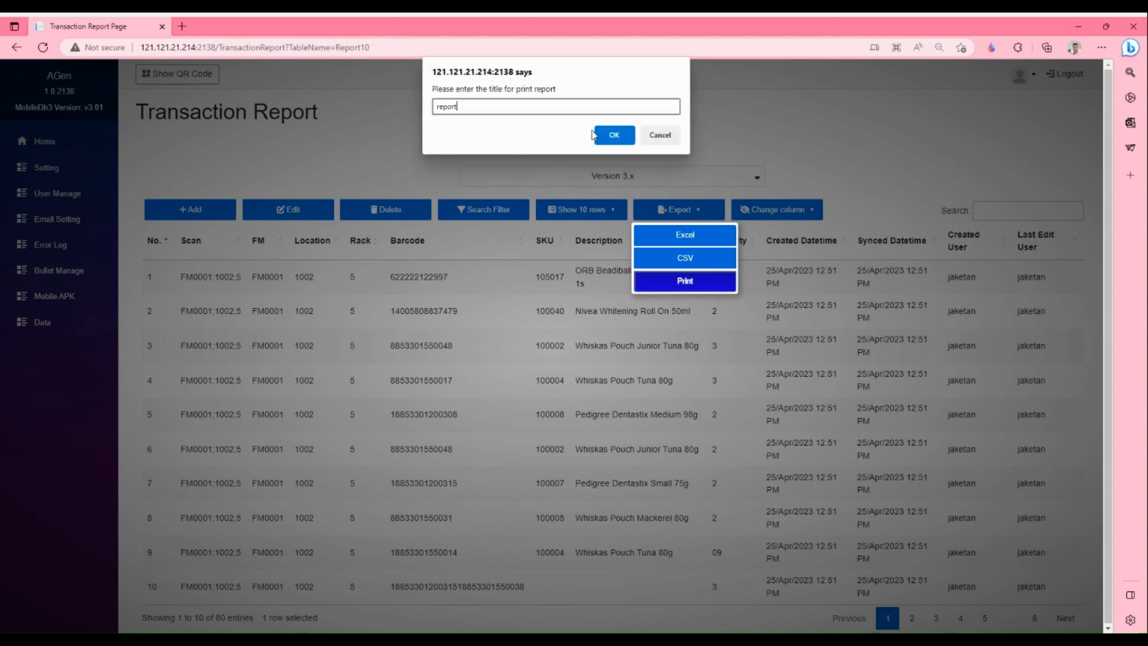
pyautogui.click(613, 134)
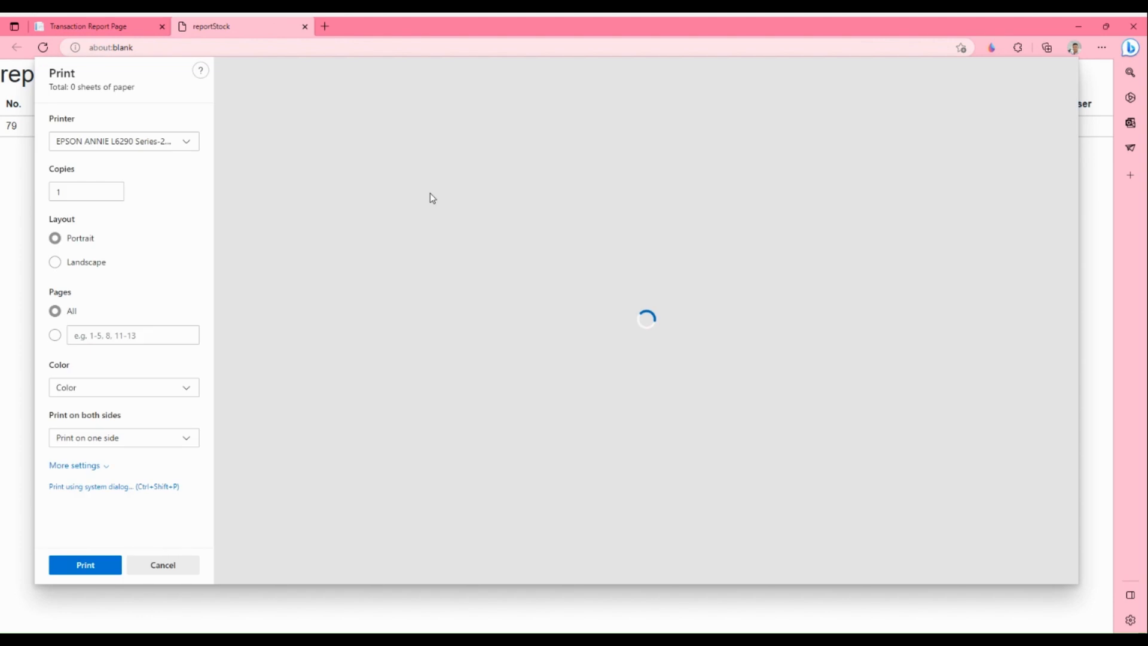
pyautogui.click(123, 141)
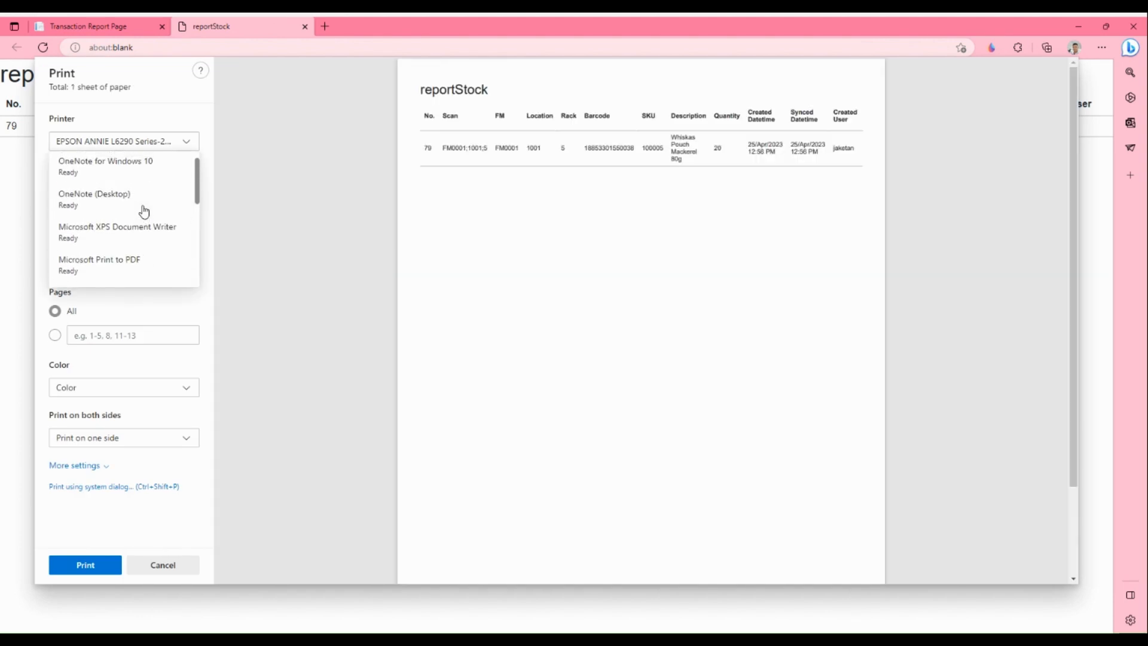
pyautogui.click(162, 565)
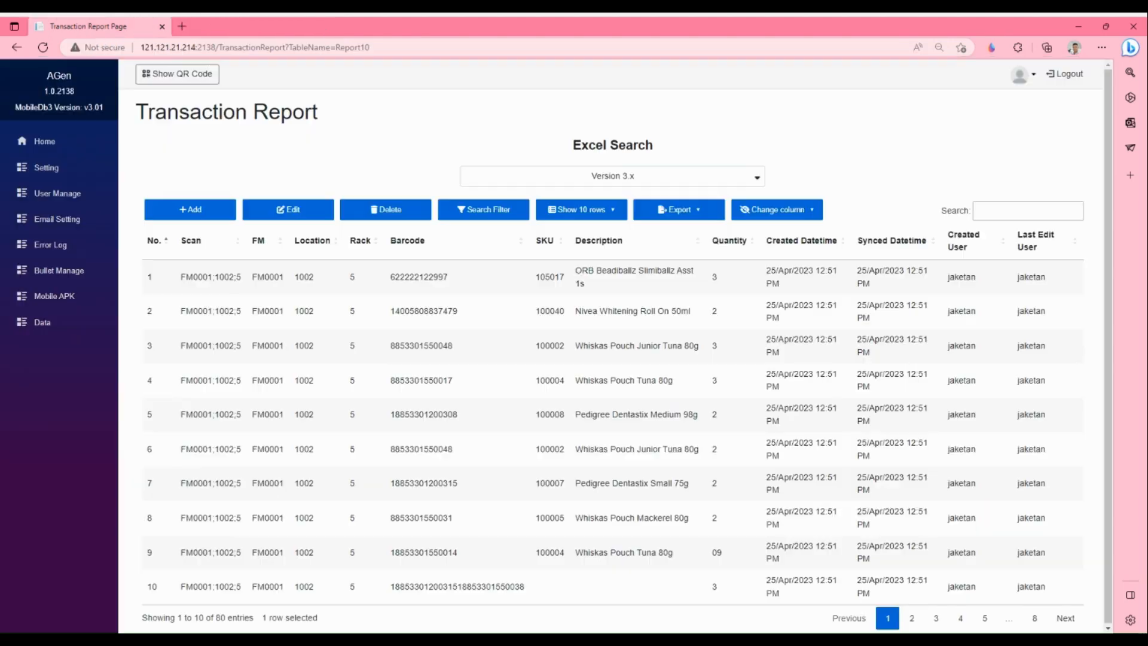
# Step: Hide report columns, keeping mainly Scan, FM, Location, Rack, Barcode and SKU
pyautogui.click(775, 209)
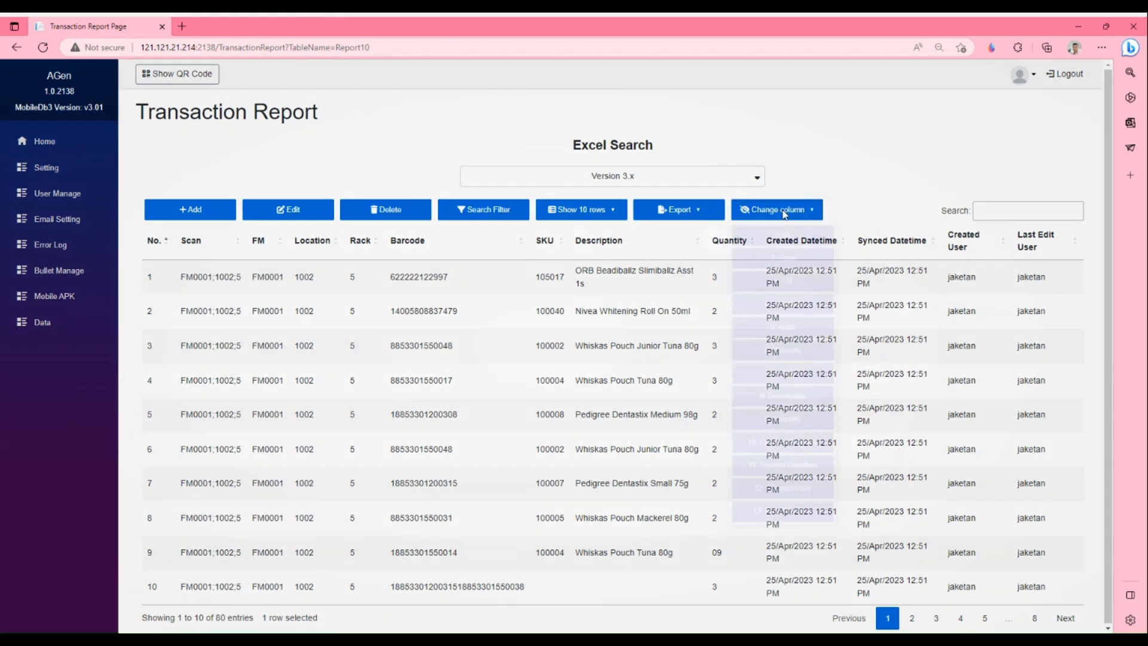
pyautogui.click(776, 210)
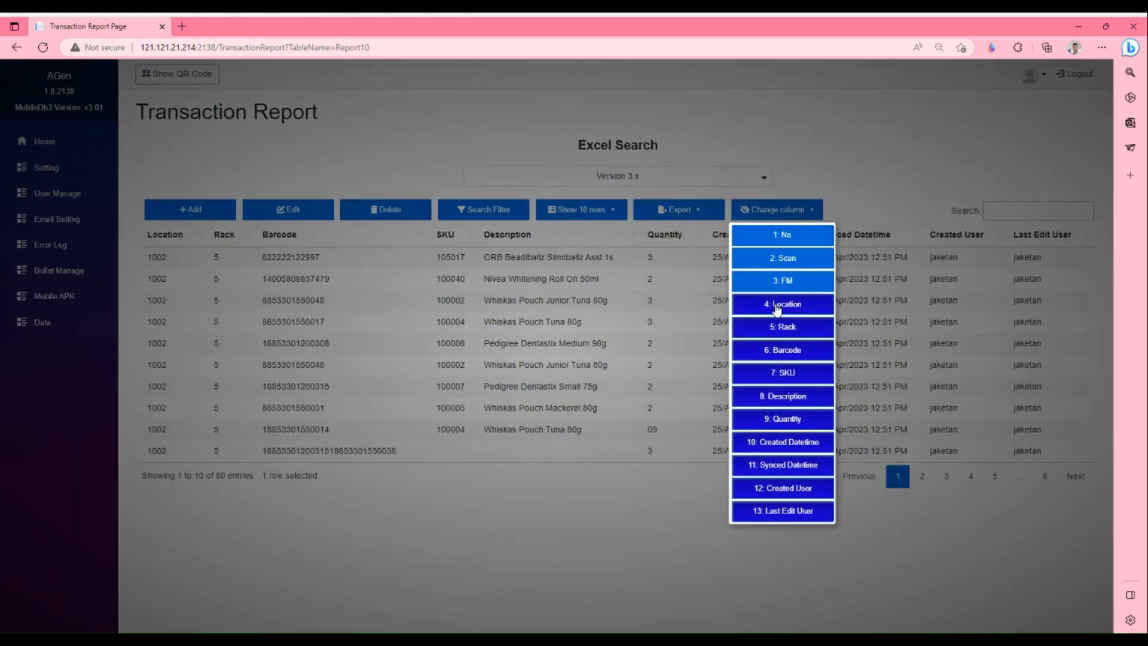
pyautogui.click(782, 464)
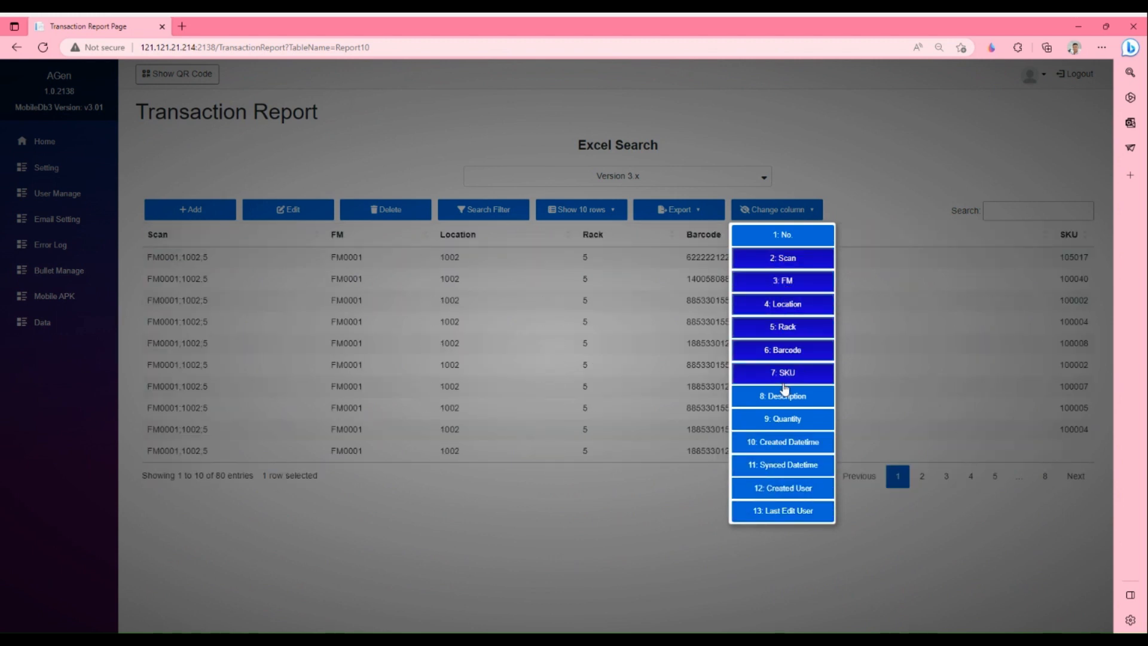
pyautogui.moveTo(782, 418)
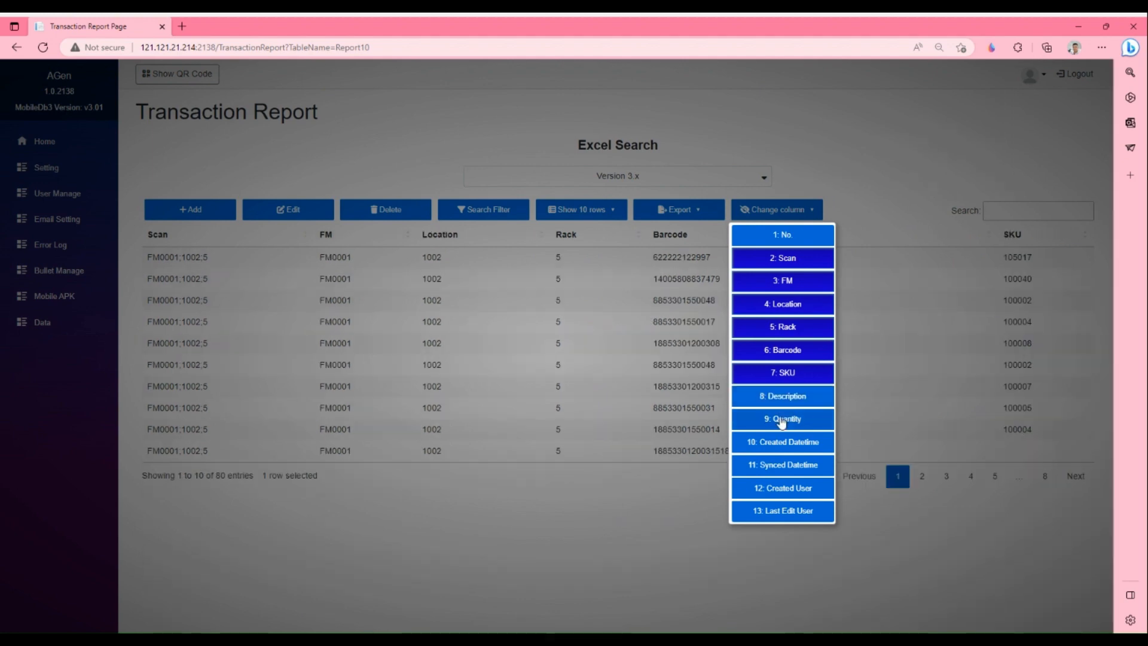